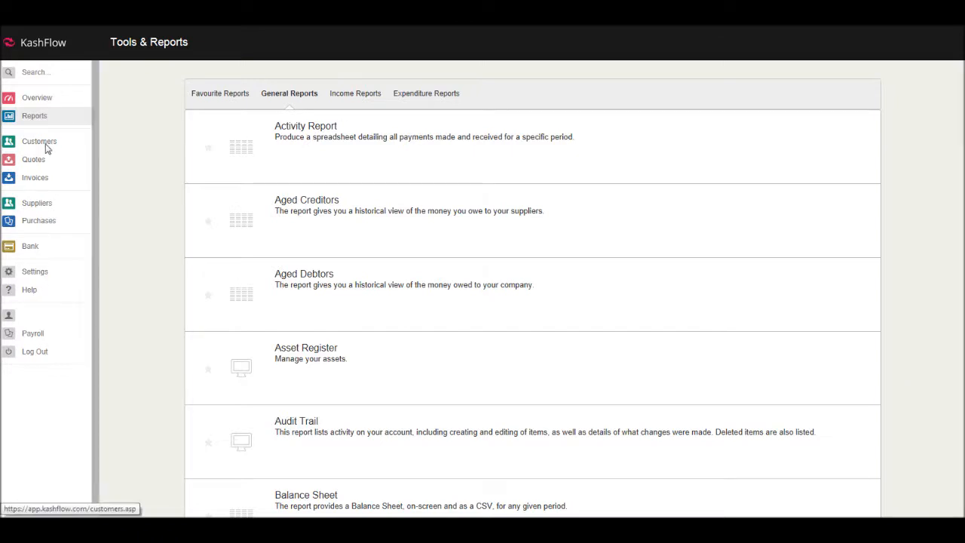
- Open the Customers list from the left sidebar to see Bookkeeping Master
{"action": "left_click", "coordinate": [39, 141]}
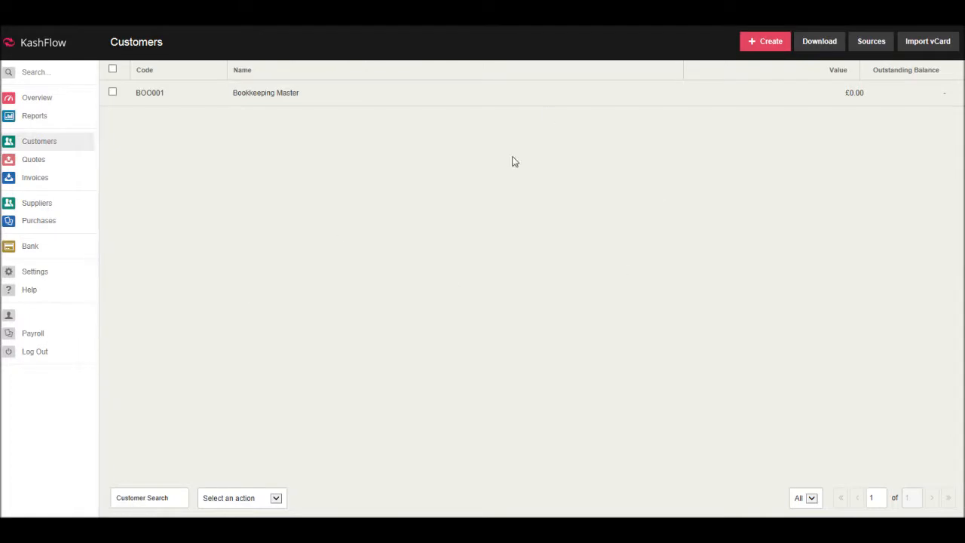
{"action": "mouse_move", "coordinate": [265, 92]}
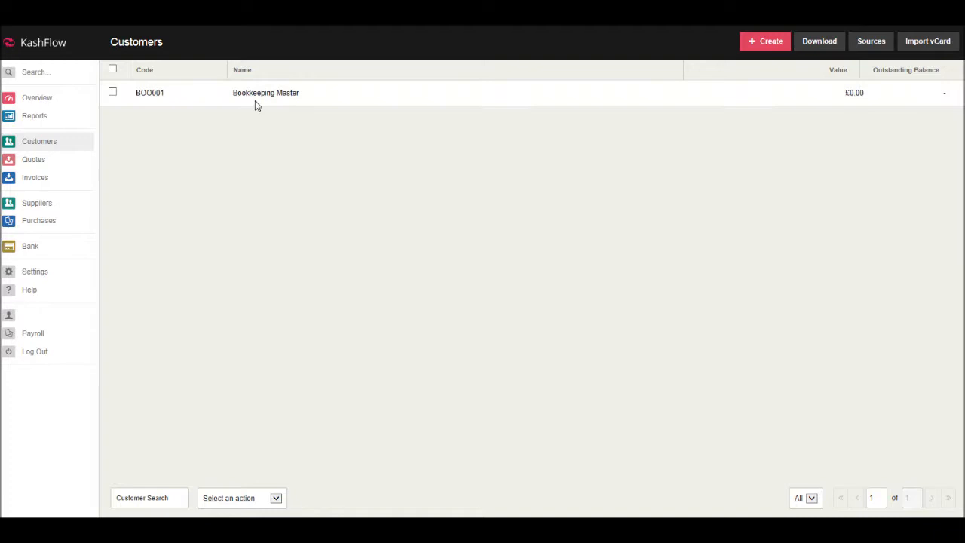
- Open Bookkeeping Master, review its address and phone details, then view its Options
{"action": "left_click", "coordinate": [265, 93]}
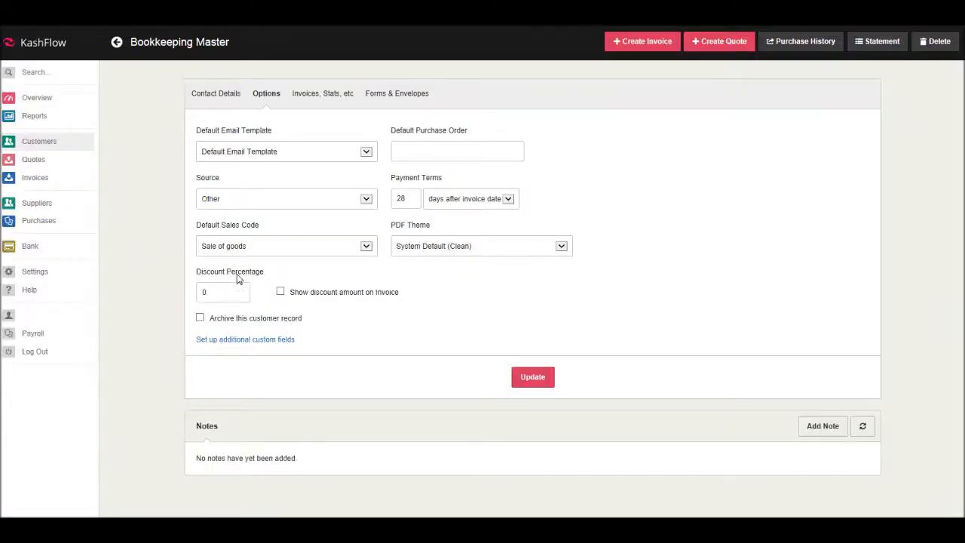
{"action": "left_click", "coordinate": [217, 93]}
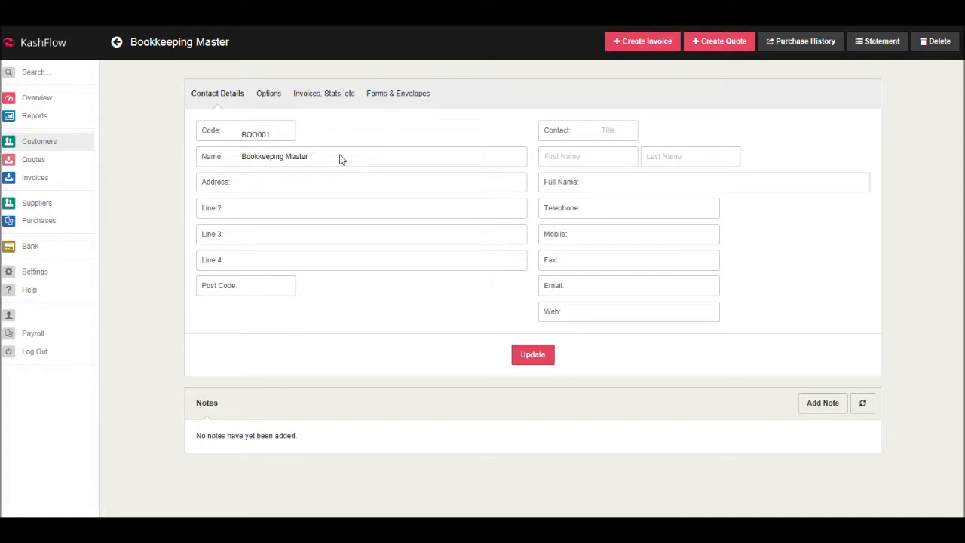
{"action": "mouse_move", "coordinate": [698, 208]}
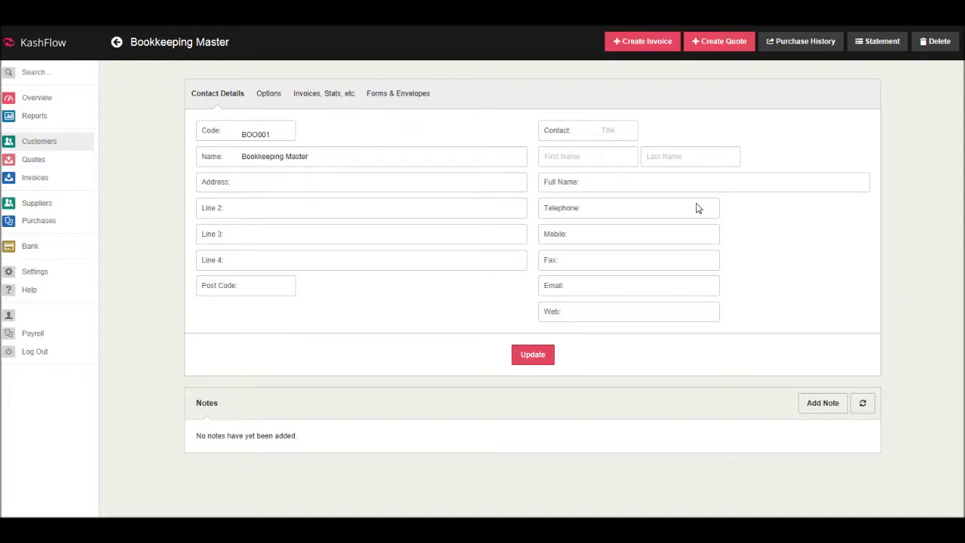
{"action": "mouse_move", "coordinate": [304, 199]}
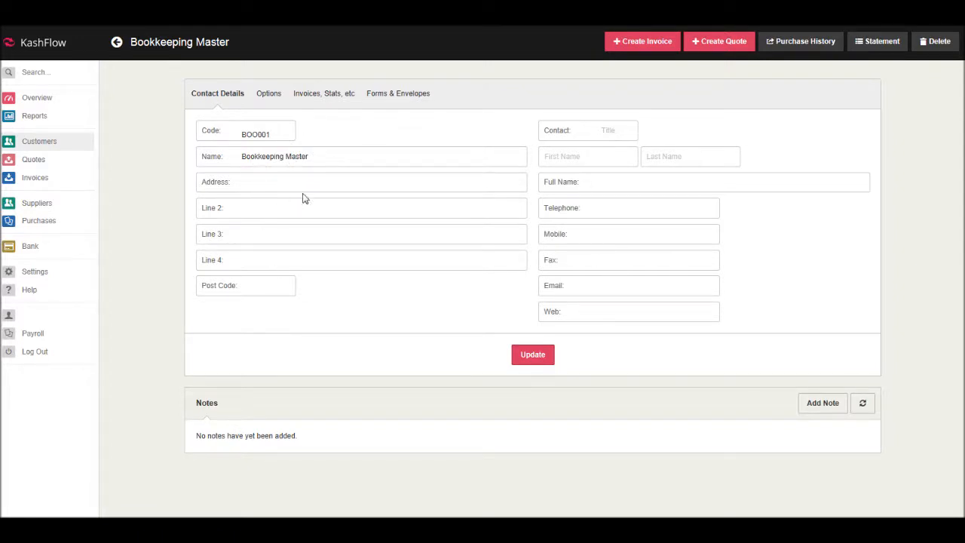
{"action": "left_click", "coordinate": [362, 182]}
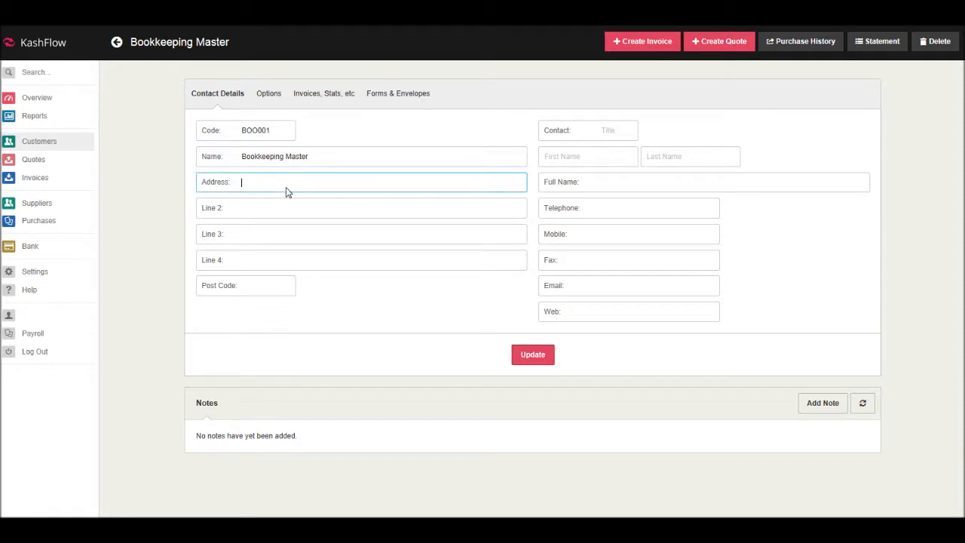
{"action": "left_click", "coordinate": [628, 207]}
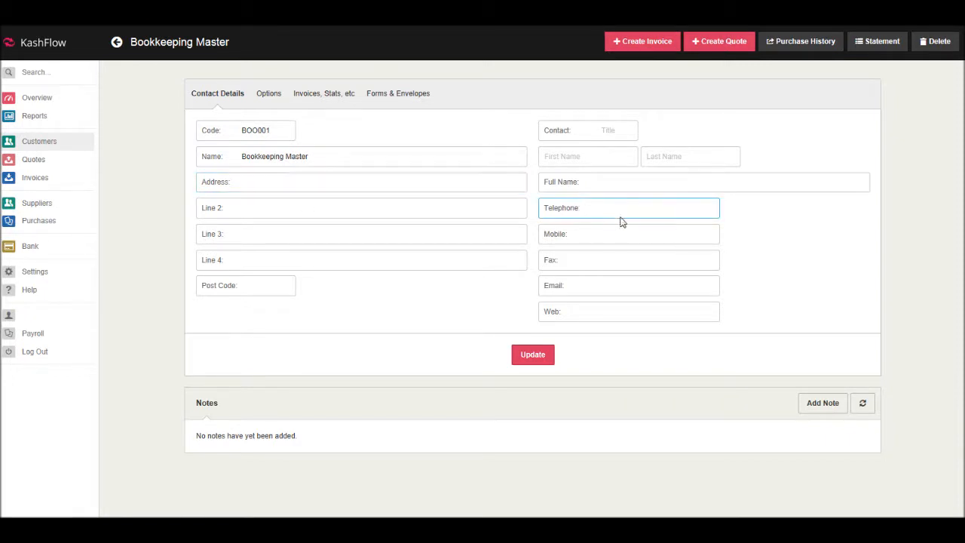
{"action": "mouse_move", "coordinate": [269, 111]}
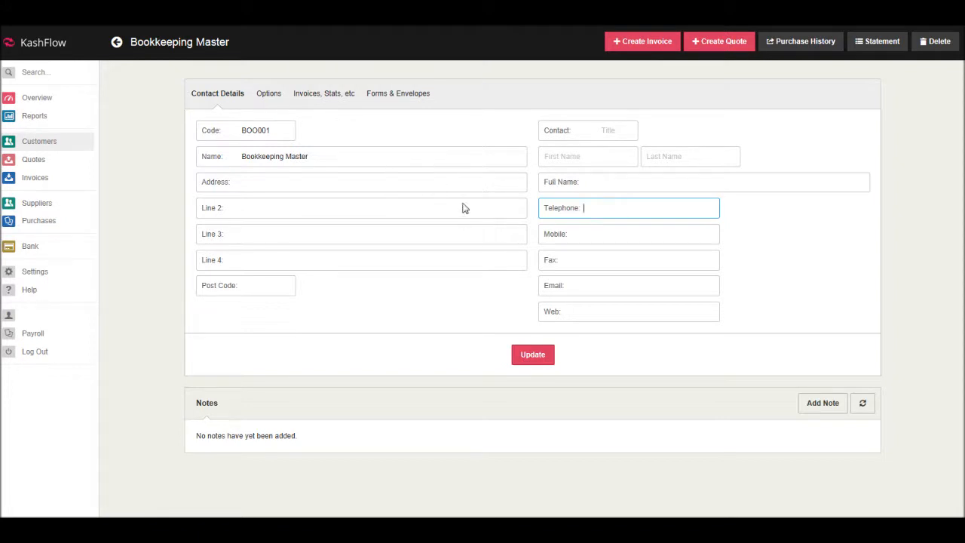
{"action": "left_click", "coordinate": [266, 93]}
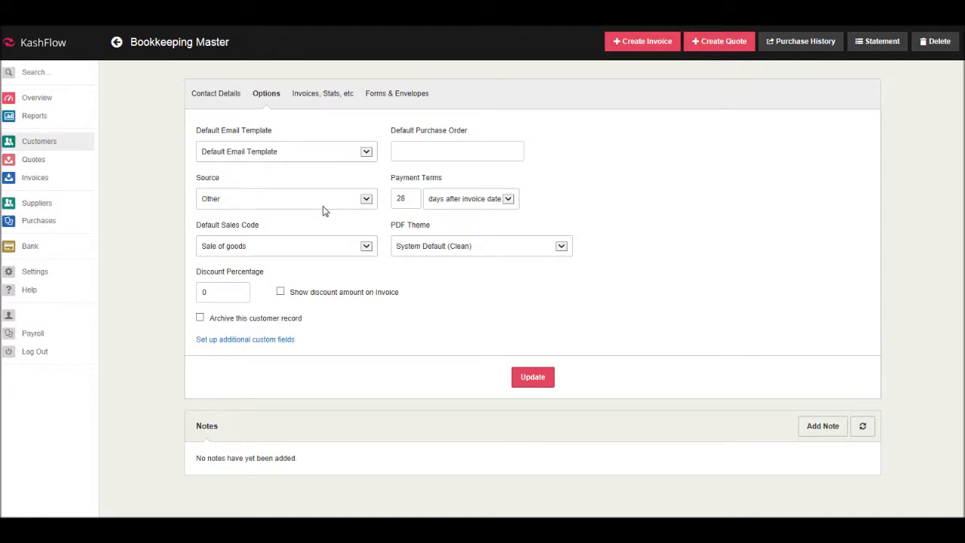
{"action": "mouse_move", "coordinate": [273, 221]}
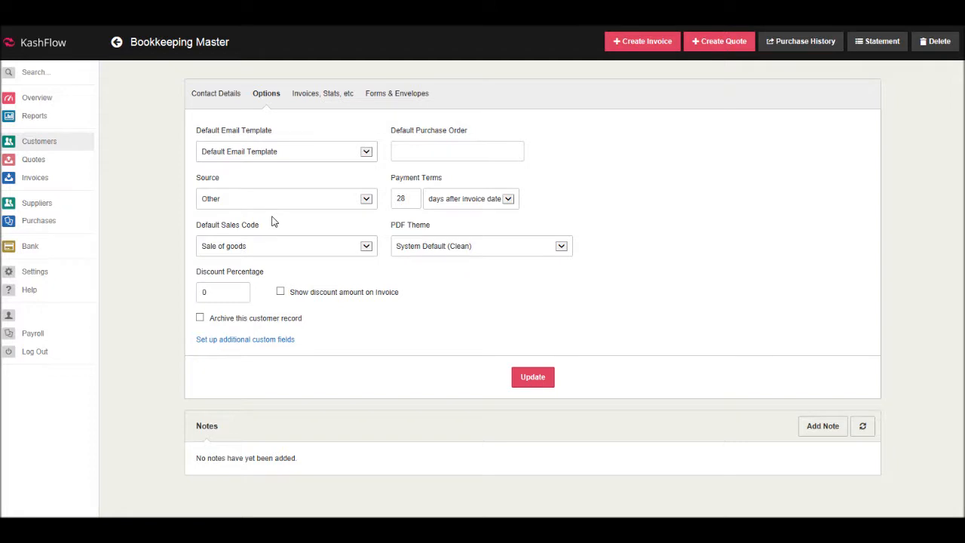
{"action": "mouse_move", "coordinate": [242, 237]}
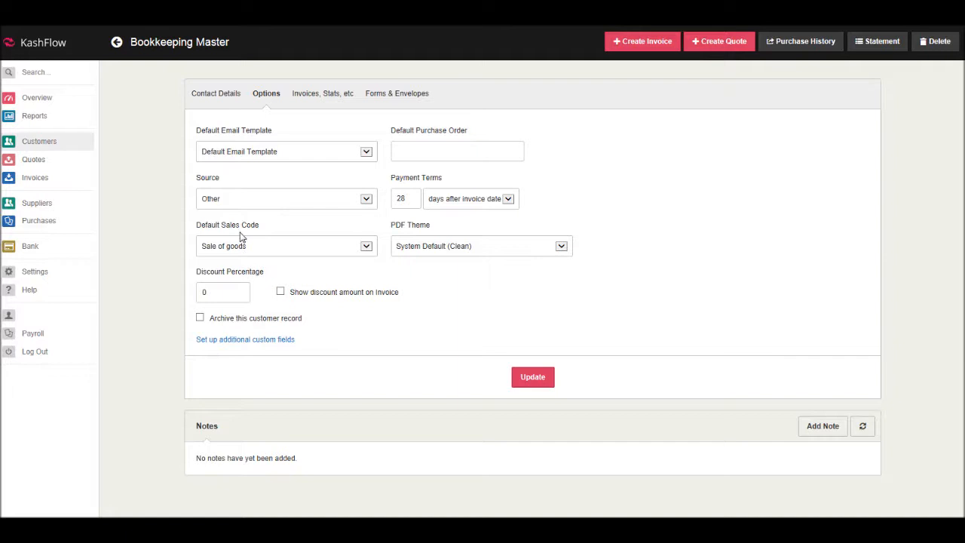
{"action": "mouse_move", "coordinate": [397, 220]}
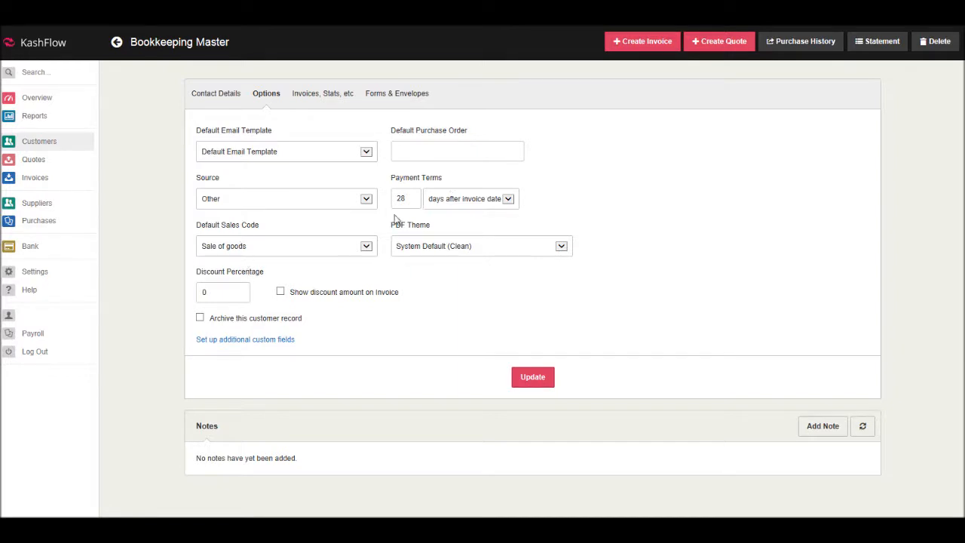
{"action": "mouse_move", "coordinate": [432, 204]}
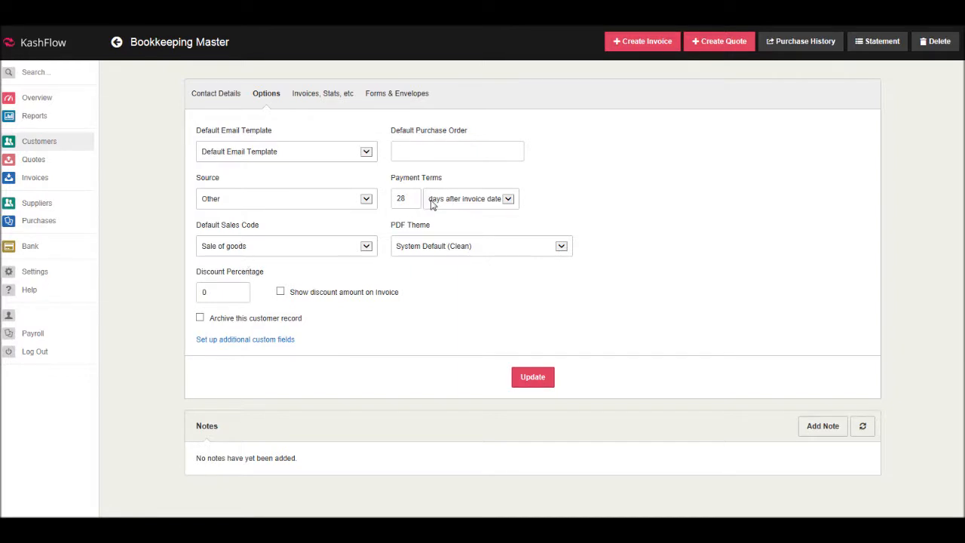
{"action": "mouse_move", "coordinate": [466, 216]}
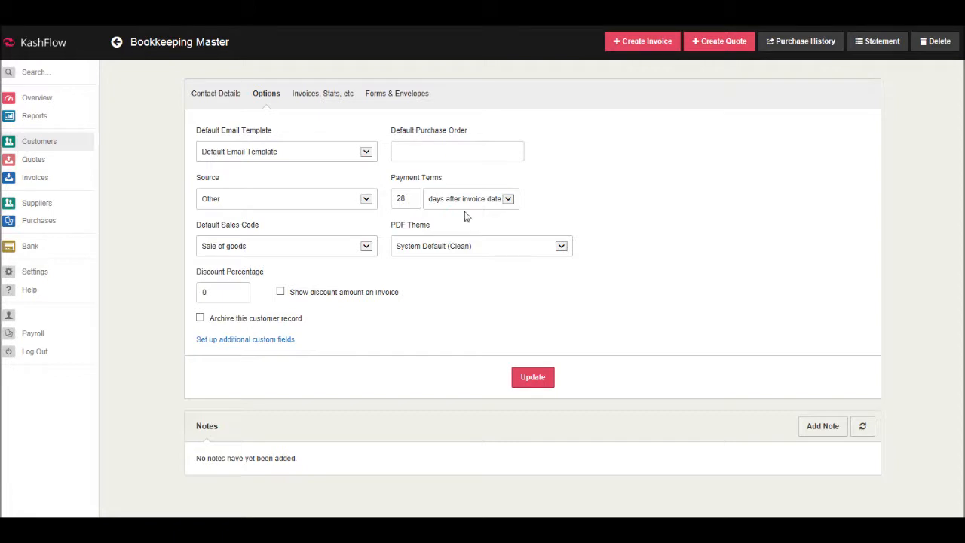
{"action": "mouse_move", "coordinate": [436, 206]}
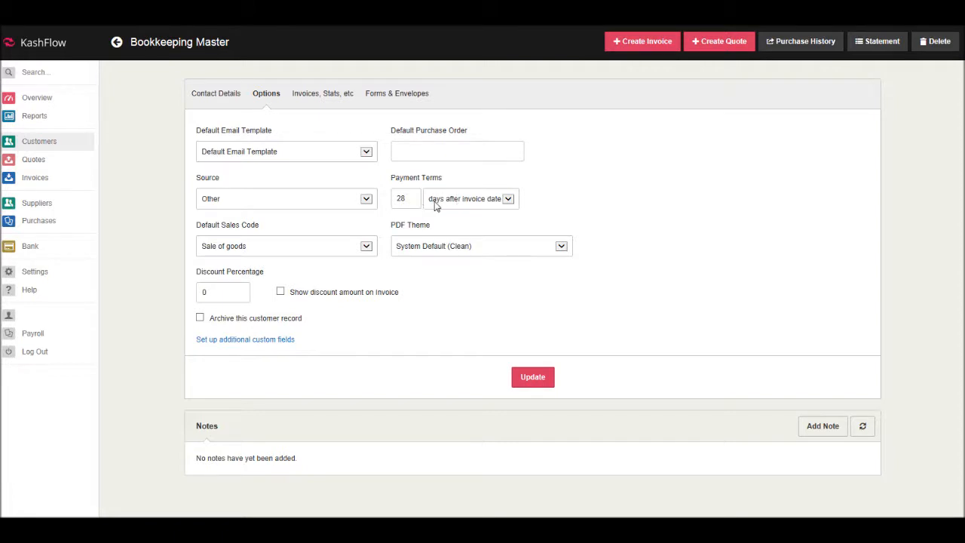
{"action": "mouse_move", "coordinate": [417, 206]}
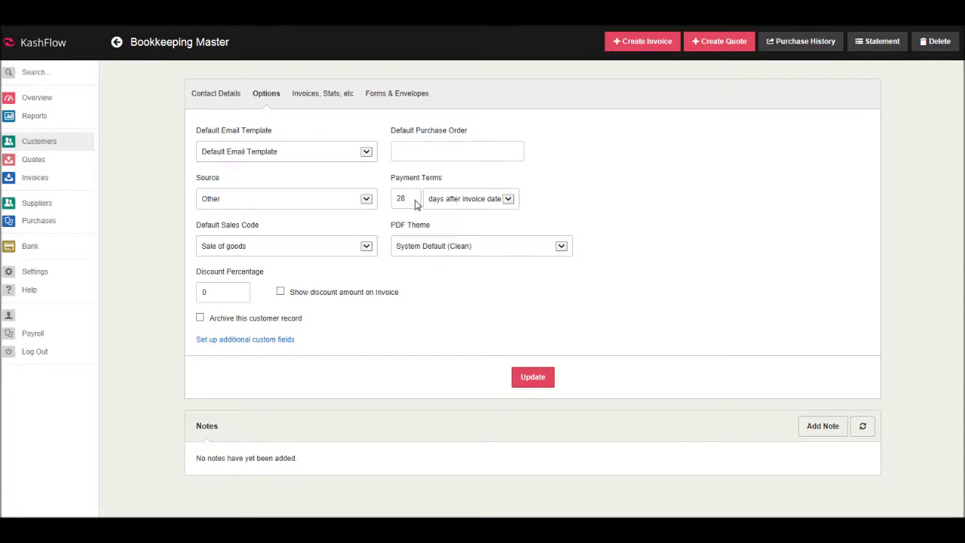
- Change the payment terms to 14 days after invoice date and save
{"action": "left_click", "coordinate": [405, 199]}
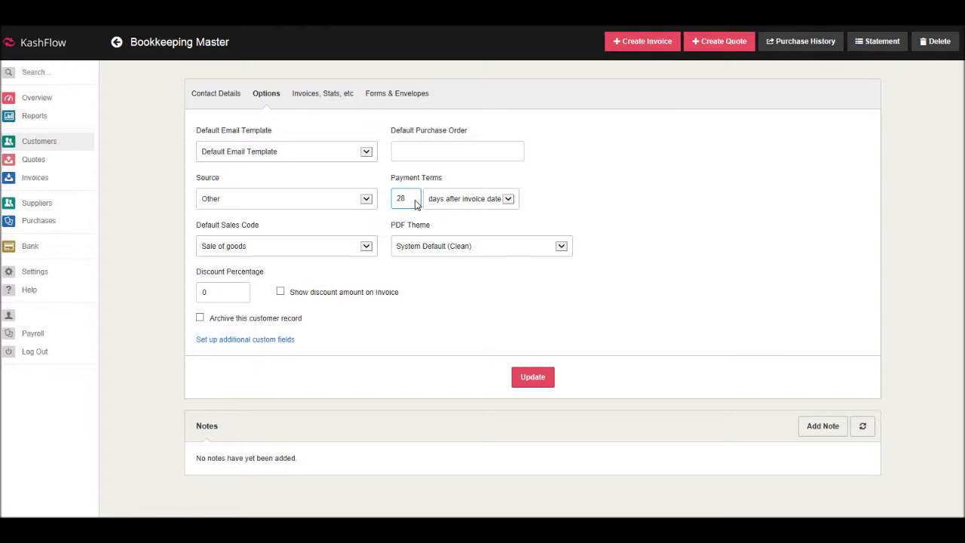
{"action": "type", "text": "14"}
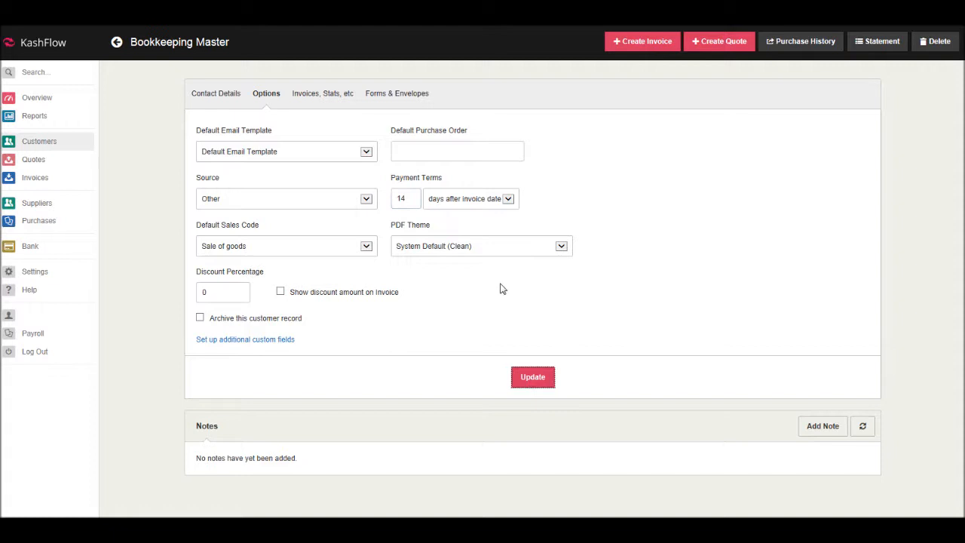
{"action": "left_click", "coordinate": [532, 378]}
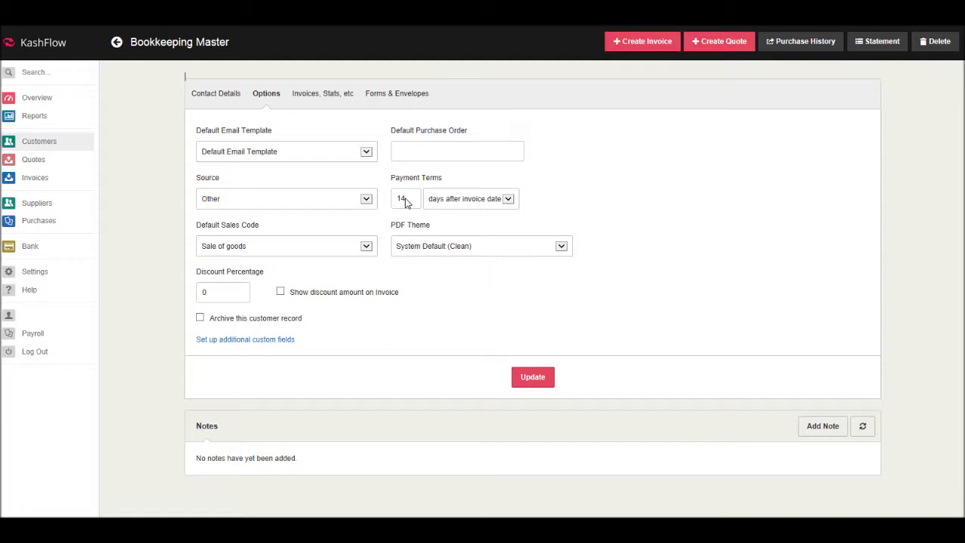
{"action": "mouse_move", "coordinate": [449, 204]}
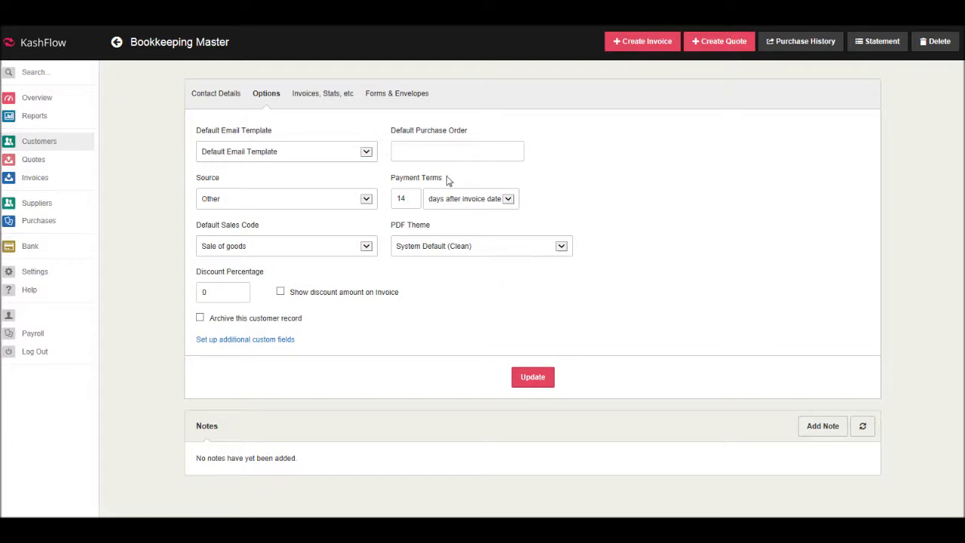
{"action": "mouse_move", "coordinate": [407, 176]}
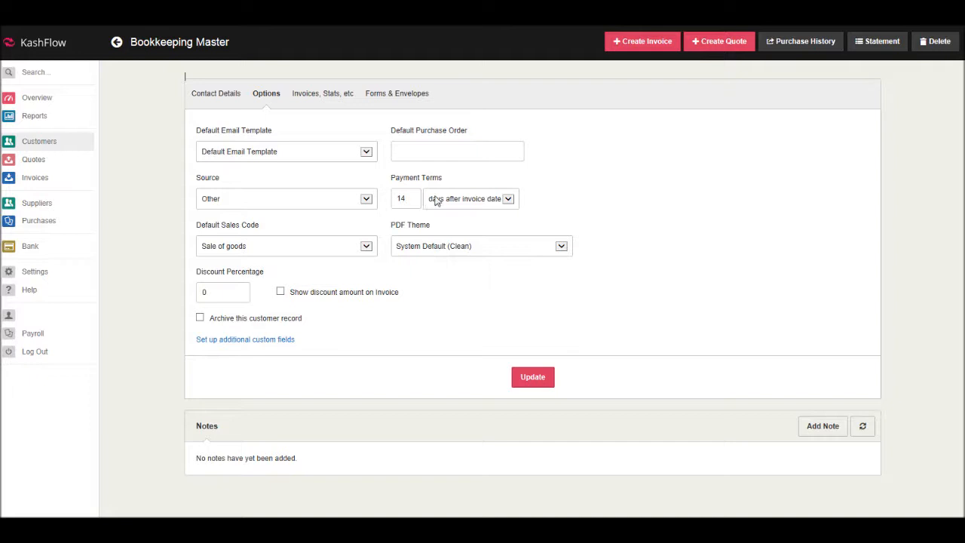
{"action": "mouse_move", "coordinate": [433, 187]}
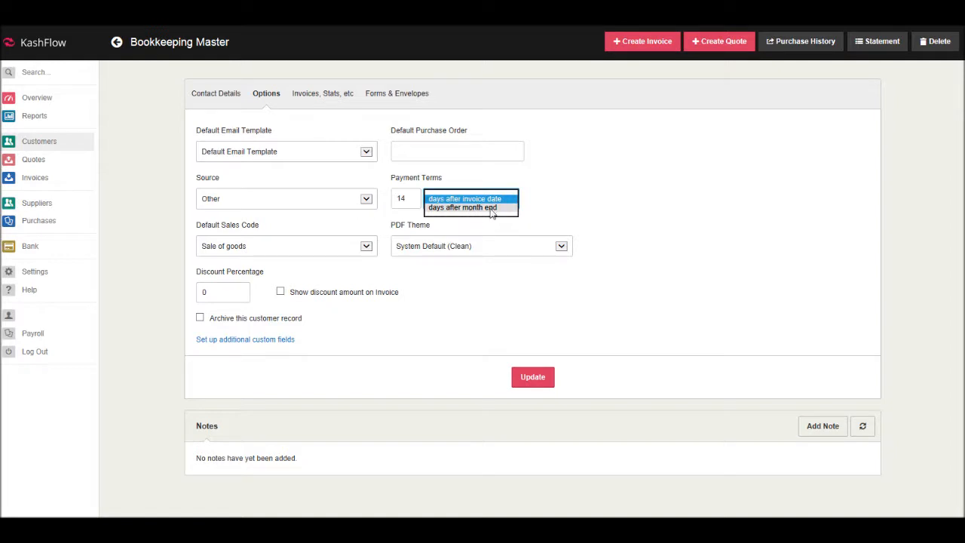
- Check the payment basis and sales code dropdowns, then show the Invoices, Stats tab
{"action": "left_click", "coordinate": [464, 199]}
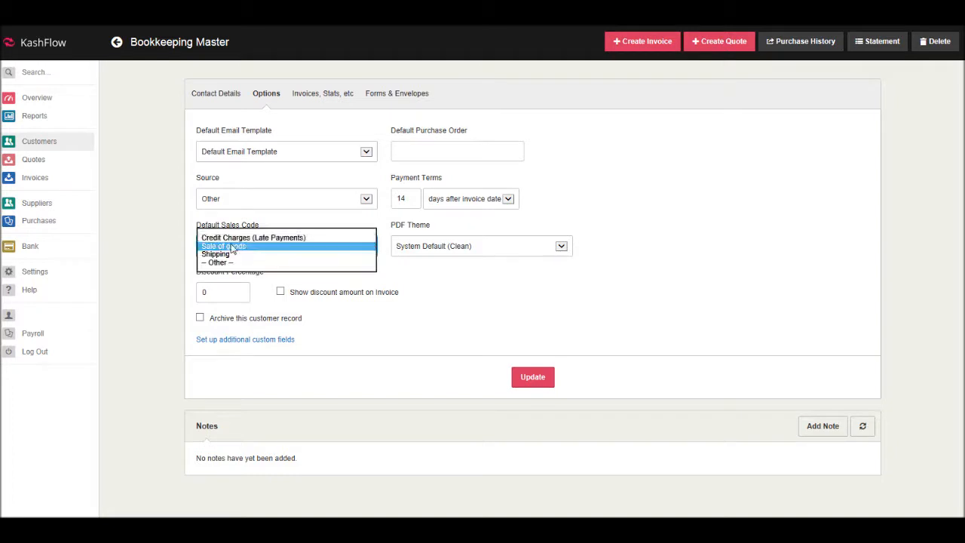
{"action": "left_click", "coordinate": [223, 246]}
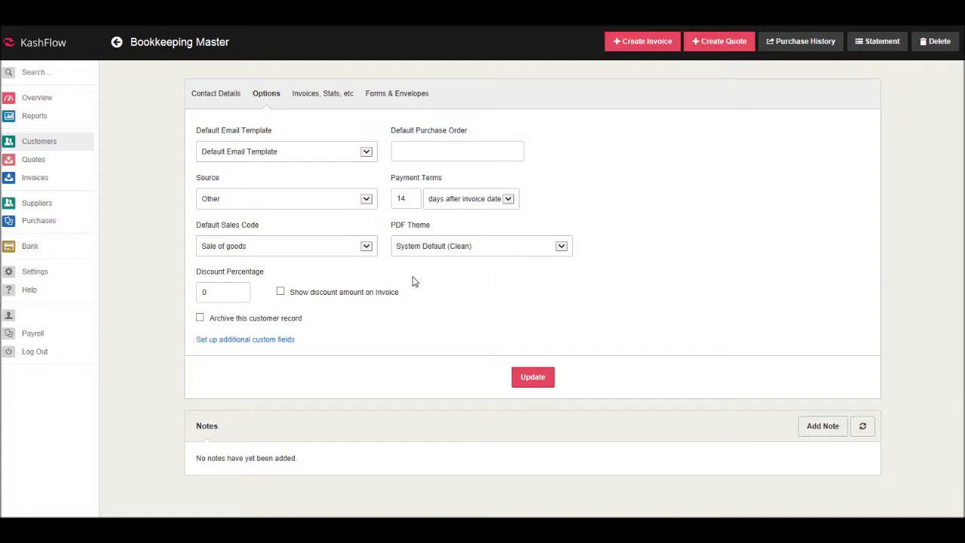
{"action": "mouse_move", "coordinate": [174, 221]}
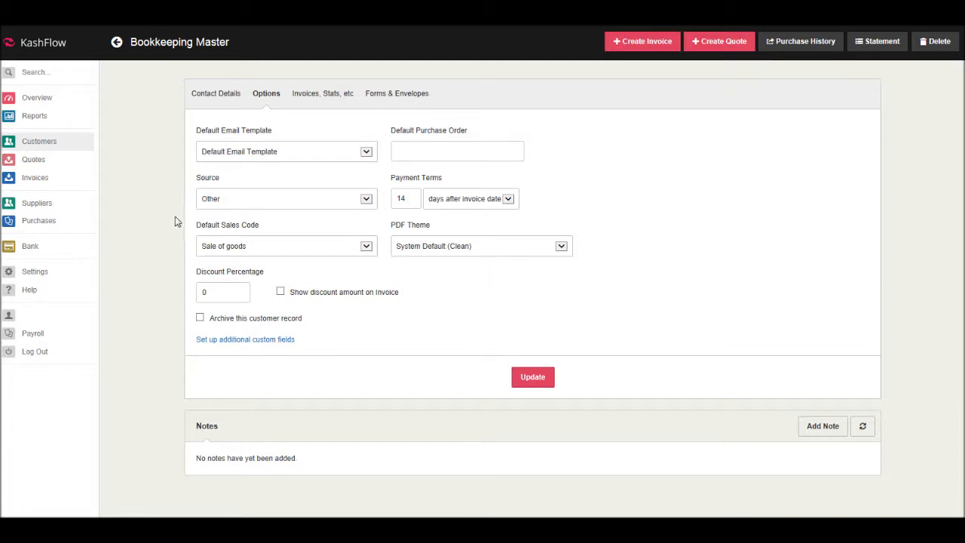
{"action": "mouse_move", "coordinate": [275, 269]}
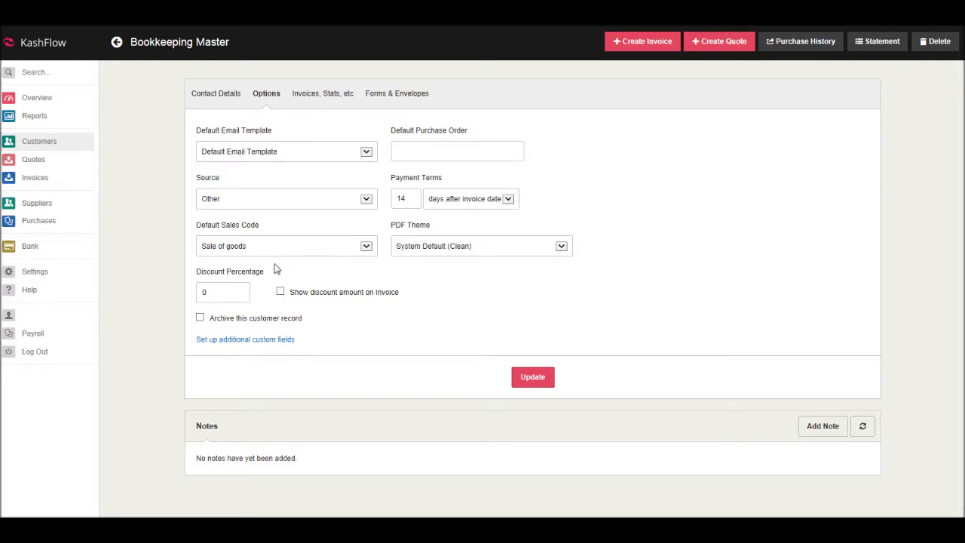
{"action": "mouse_move", "coordinate": [315, 131]}
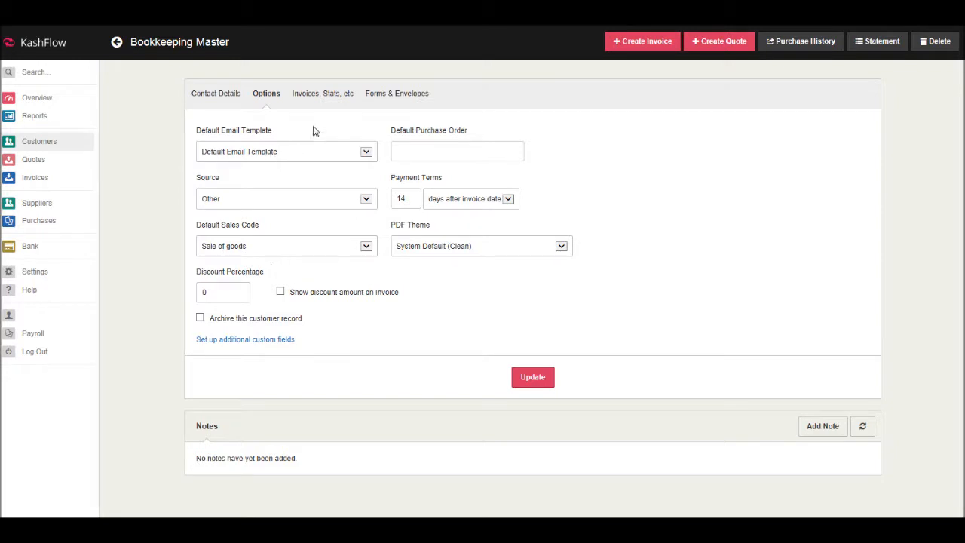
{"action": "mouse_move", "coordinate": [362, 163]}
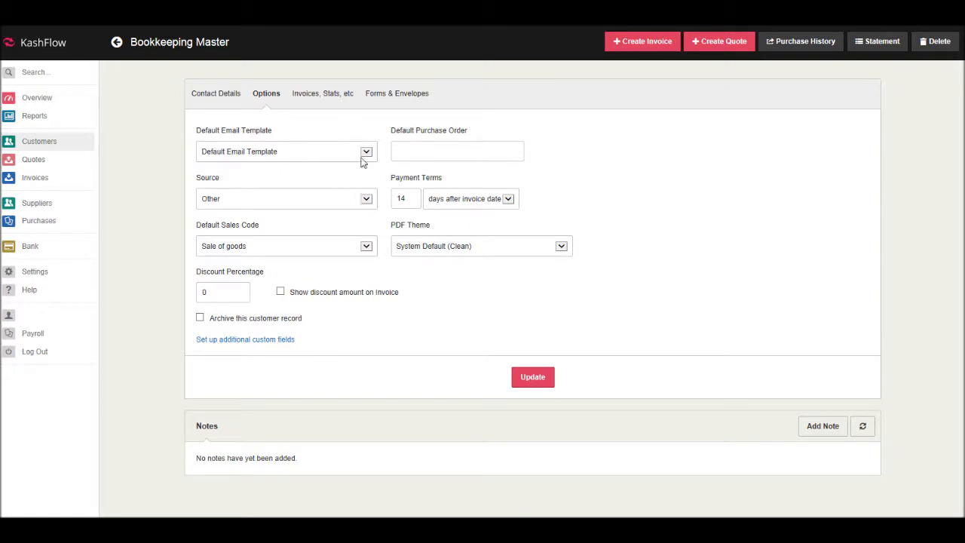
{"action": "left_click", "coordinate": [322, 93]}
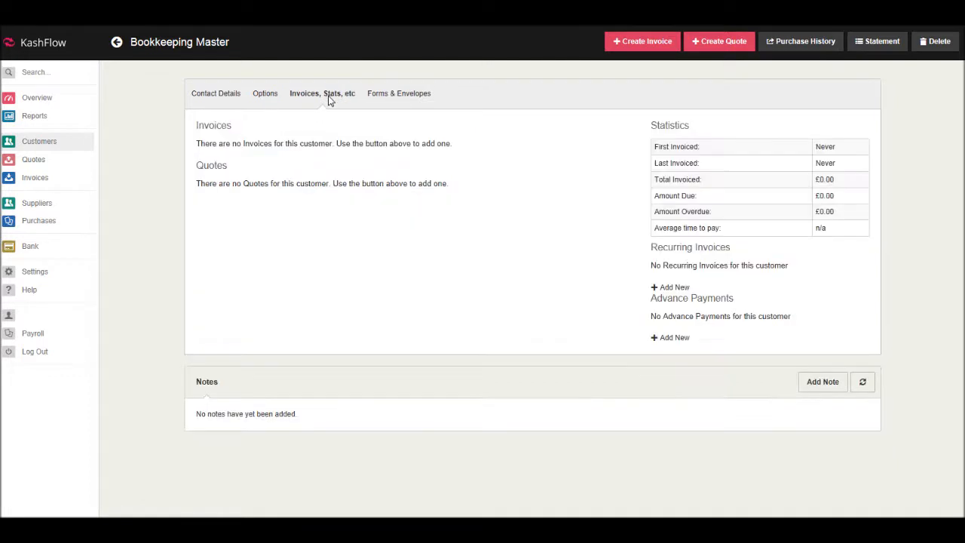
{"action": "mouse_move", "coordinate": [243, 235]}
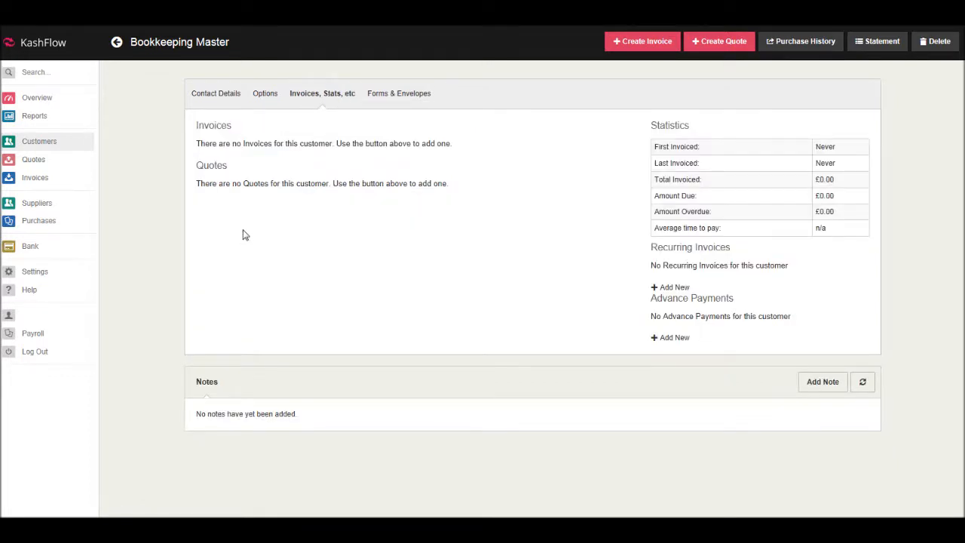
{"action": "mouse_move", "coordinate": [350, 170]}
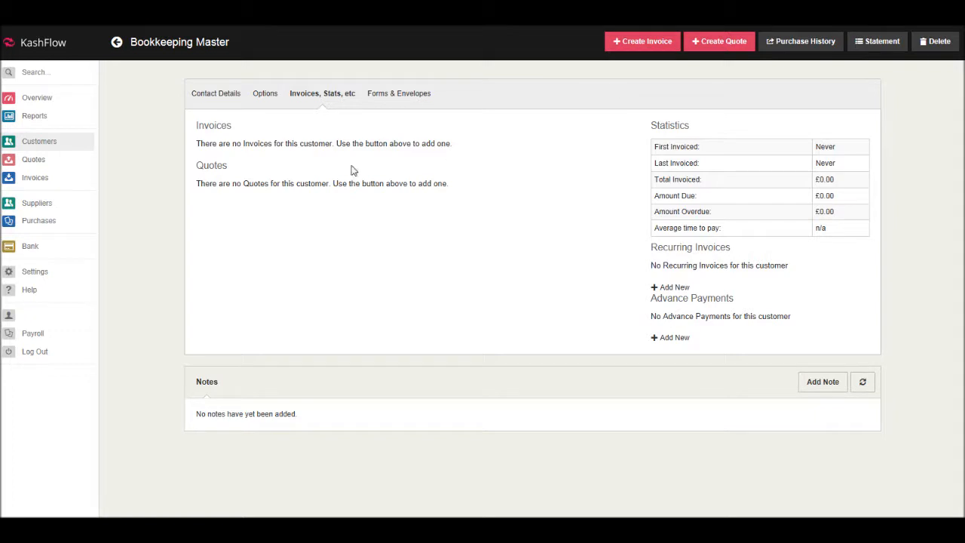
{"action": "mouse_move", "coordinate": [259, 160]}
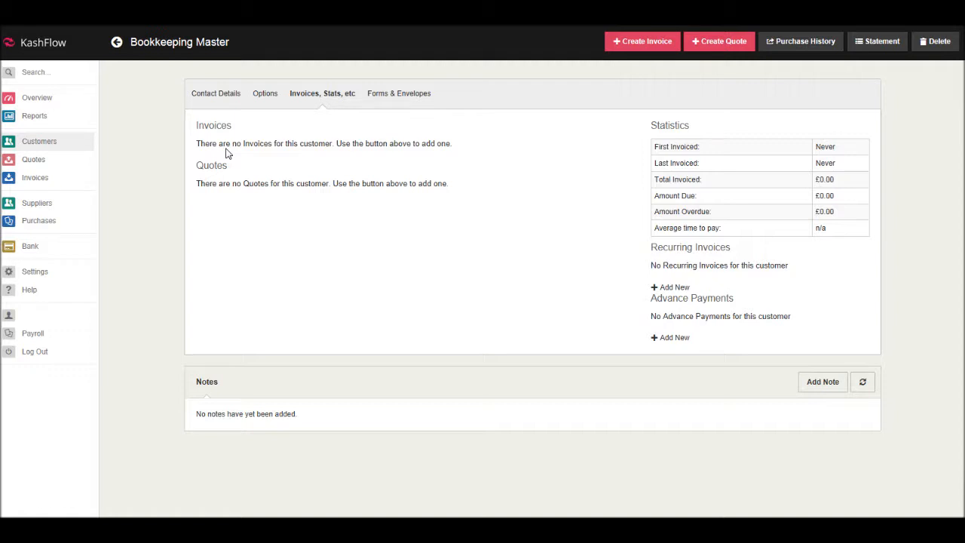
{"action": "mouse_move", "coordinate": [687, 212]}
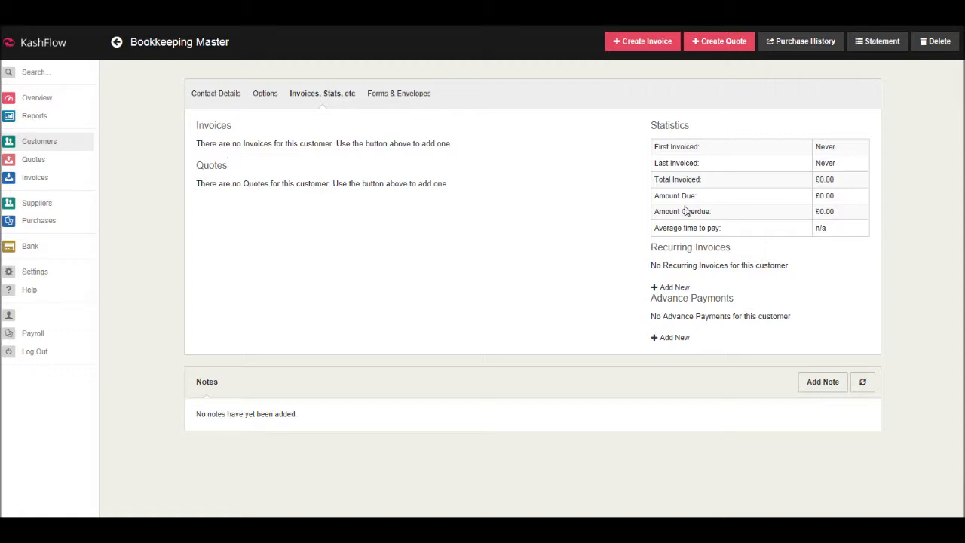
{"action": "mouse_move", "coordinate": [702, 181]}
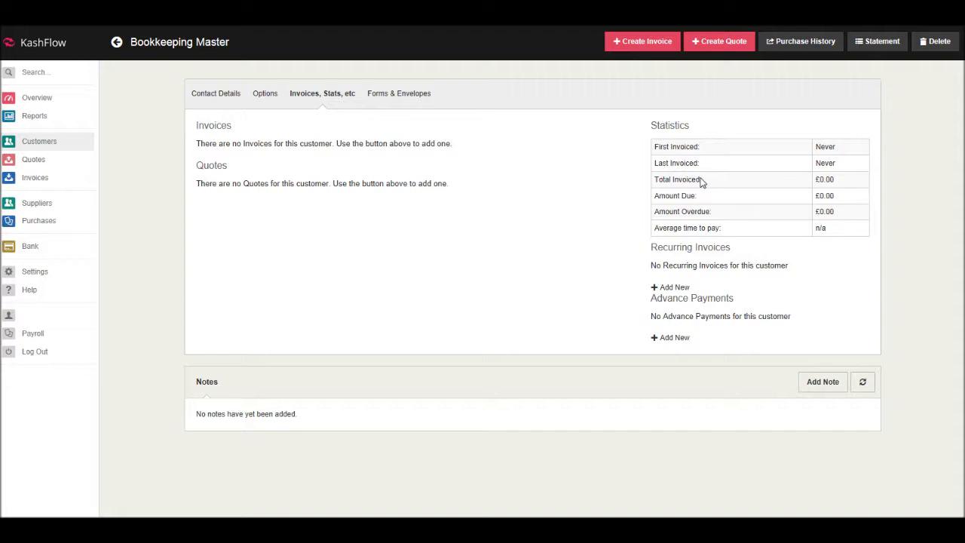
{"action": "mouse_move", "coordinate": [690, 183]}
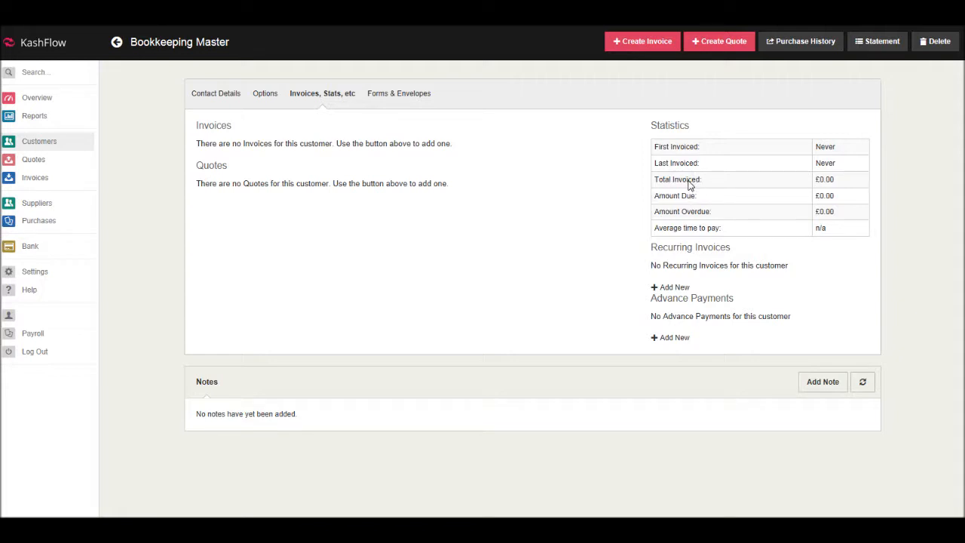
{"action": "mouse_move", "coordinate": [615, 192]}
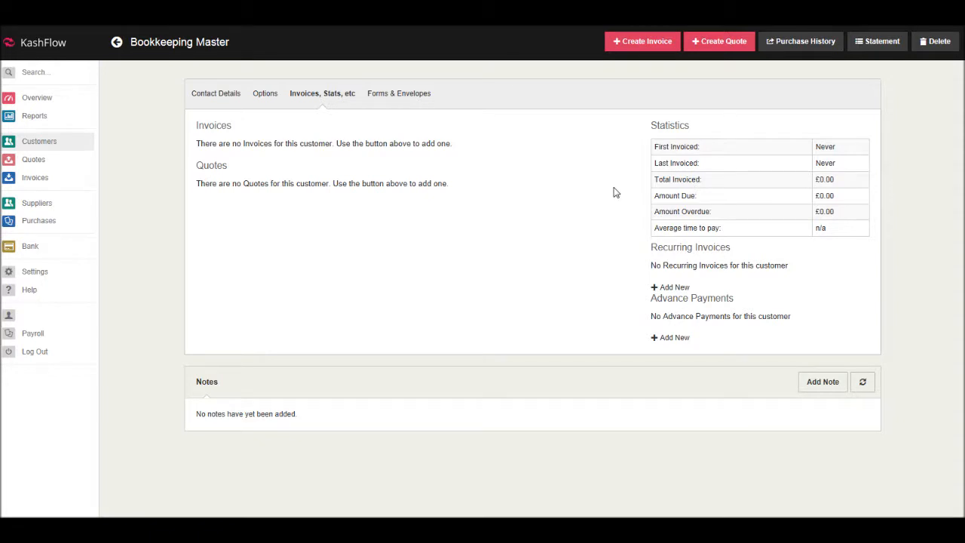
{"action": "mouse_move", "coordinate": [495, 220]}
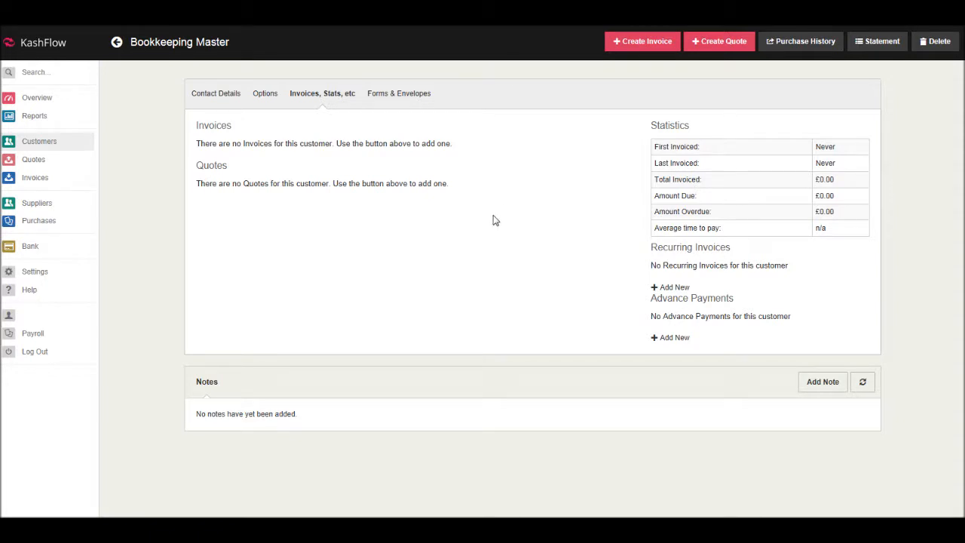